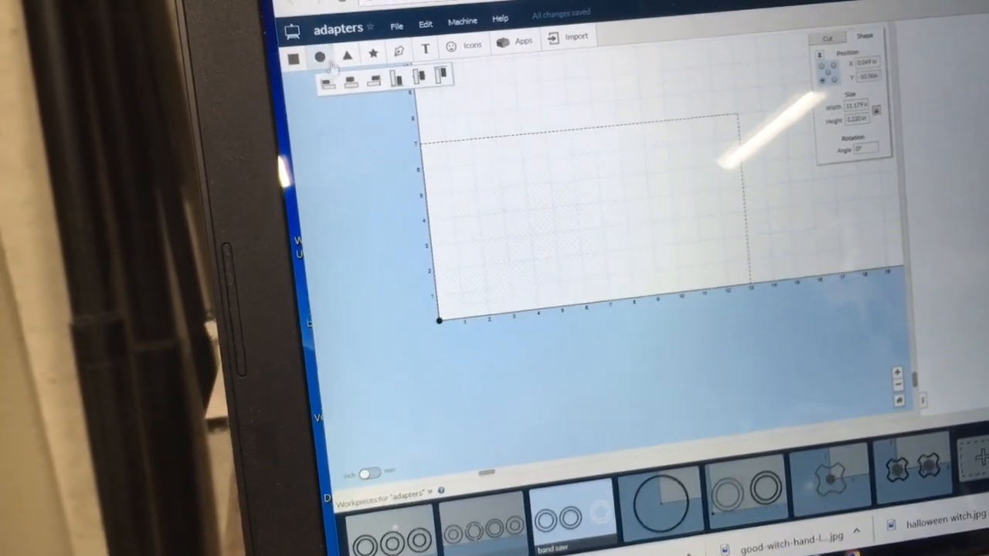
- Place a new circle and enlarge it to the adapter's 3-inch outer size
click(335, 58)
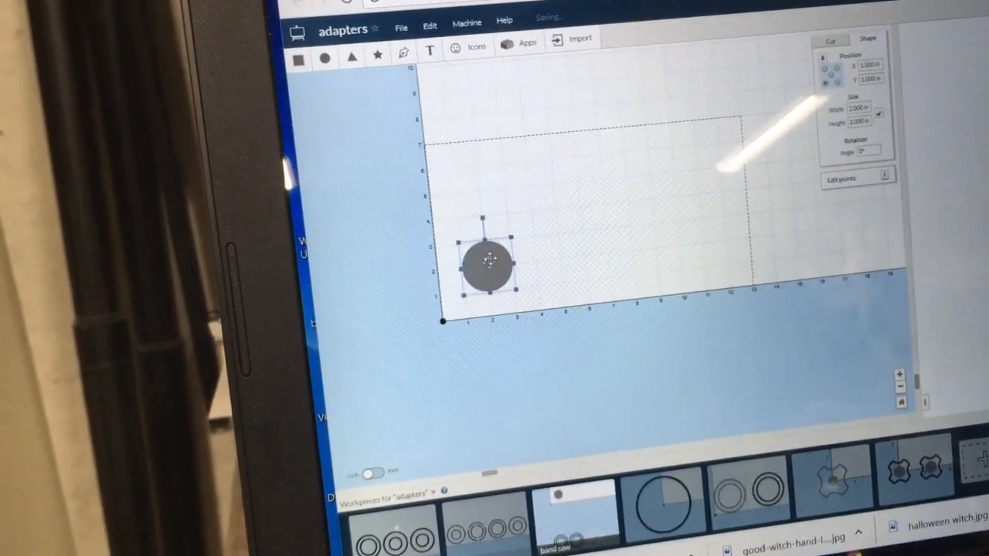
drag(487, 259, 564, 229)
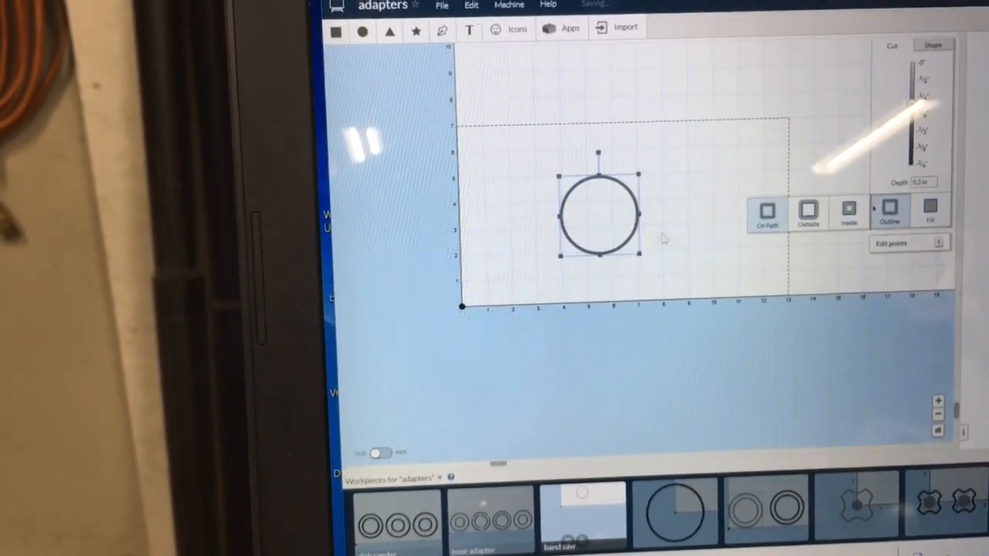
click(807, 214)
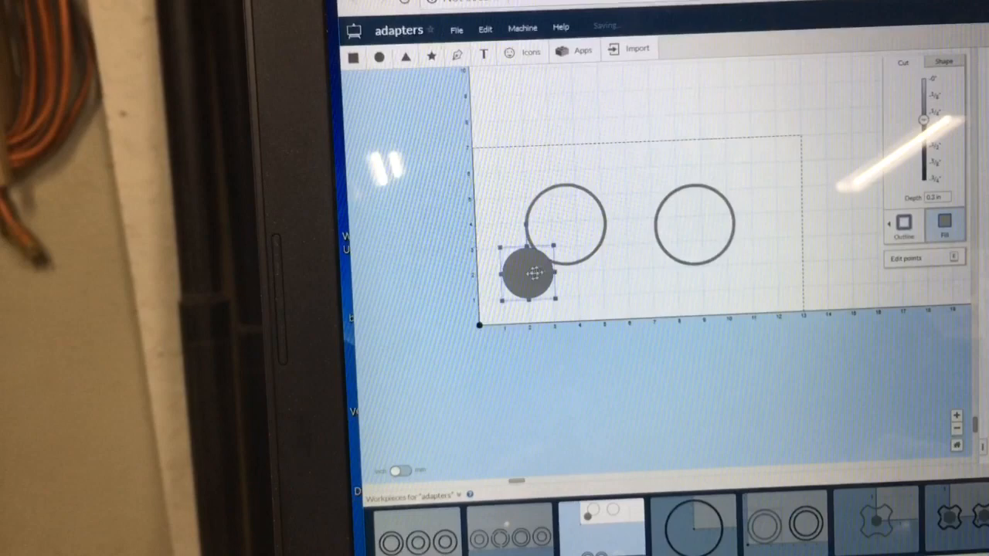
- Drag the small fill-cut circle to an empty spot away from the two outline circles
drag(525, 275, 725, 127)
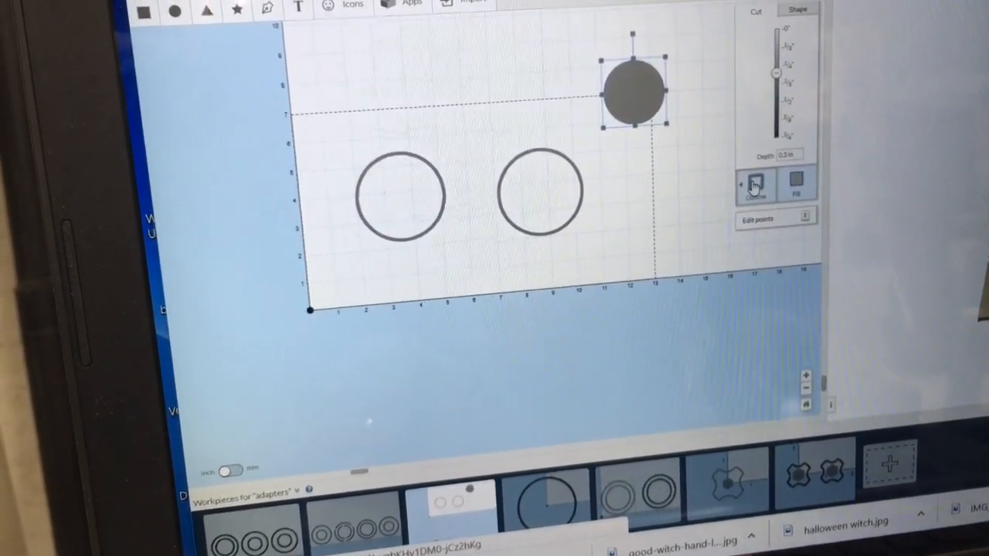
- Switch the small circle's cut type to Outline for the right-hand ring's inner hole
click(761, 184)
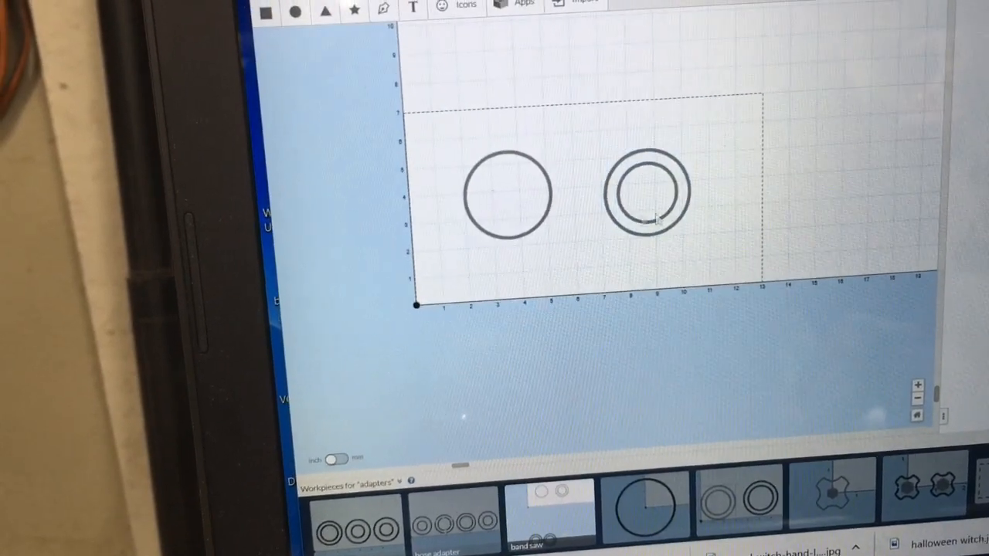
- Copy the inner circle and centre the pasted copy inside the left circle
click(510, 192)
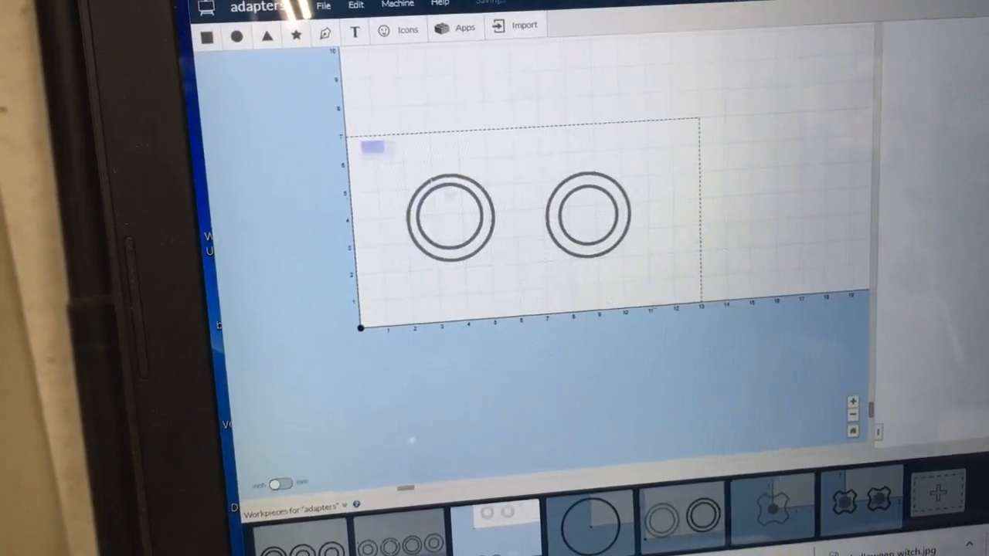
click(446, 216)
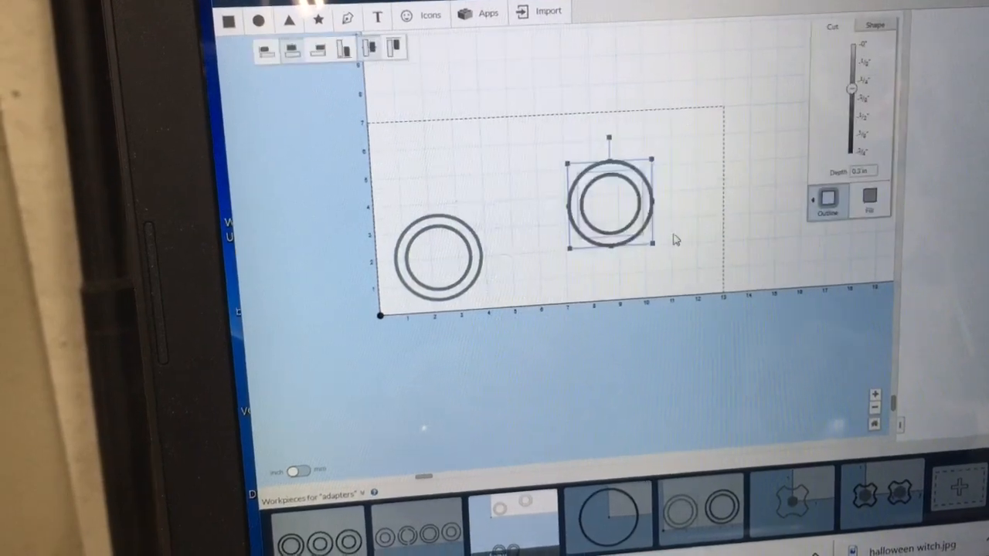
- Move the right ring beside the left one and give both a 0.72 in cut depth
drag(615, 201, 544, 266)
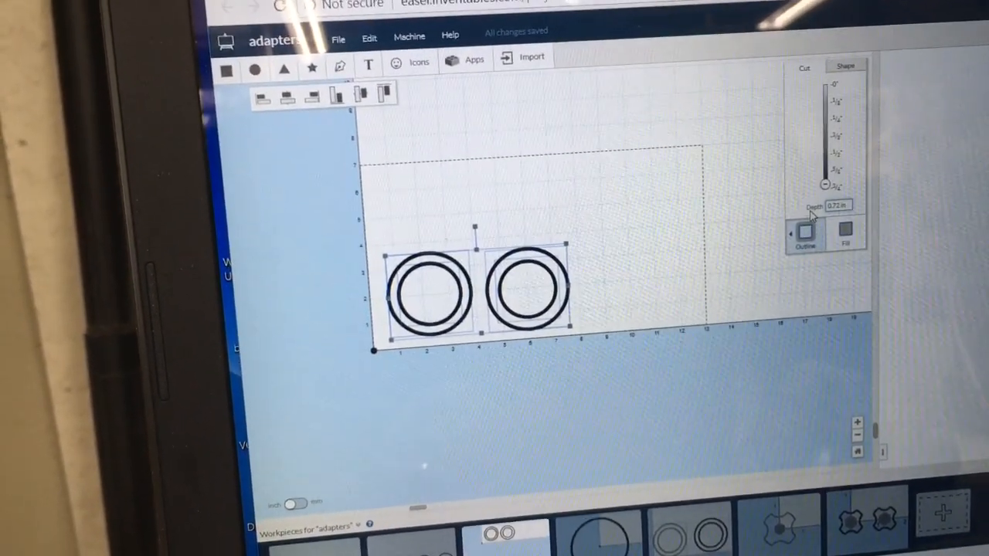
click(689, 247)
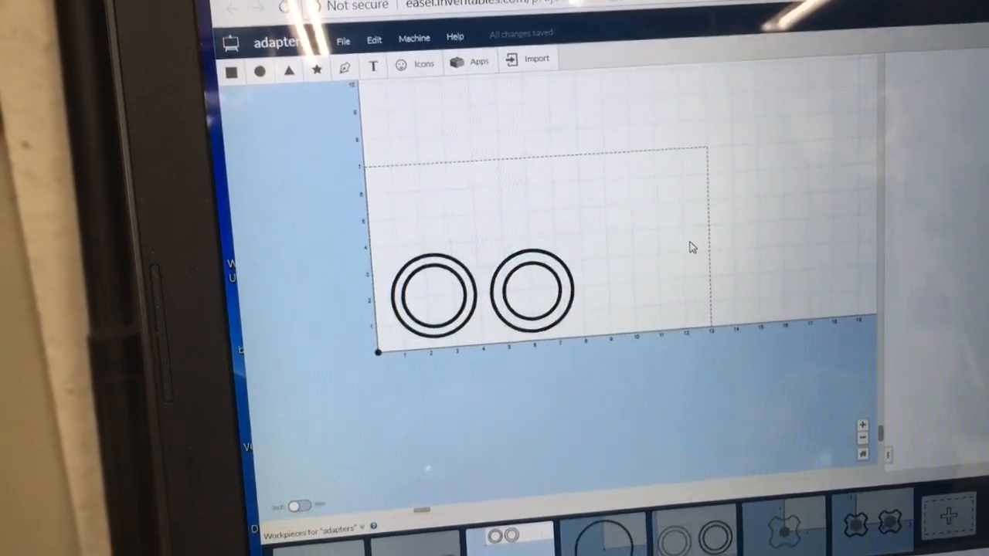